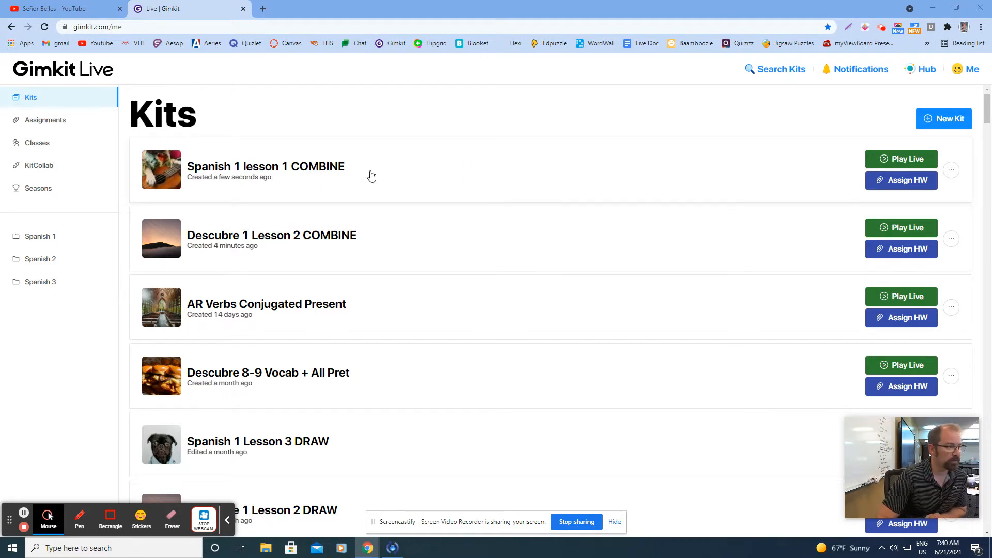
- Open the 'Spanish 1 lesson 1 COMBINE' kit in the Kit Creator to edit its 61 questions
click(265, 167)
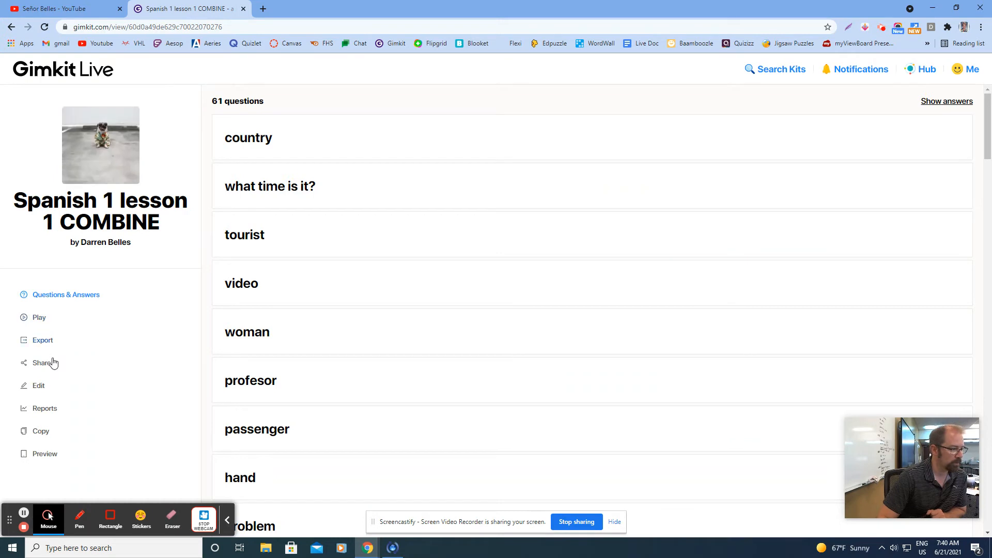
click(39, 386)
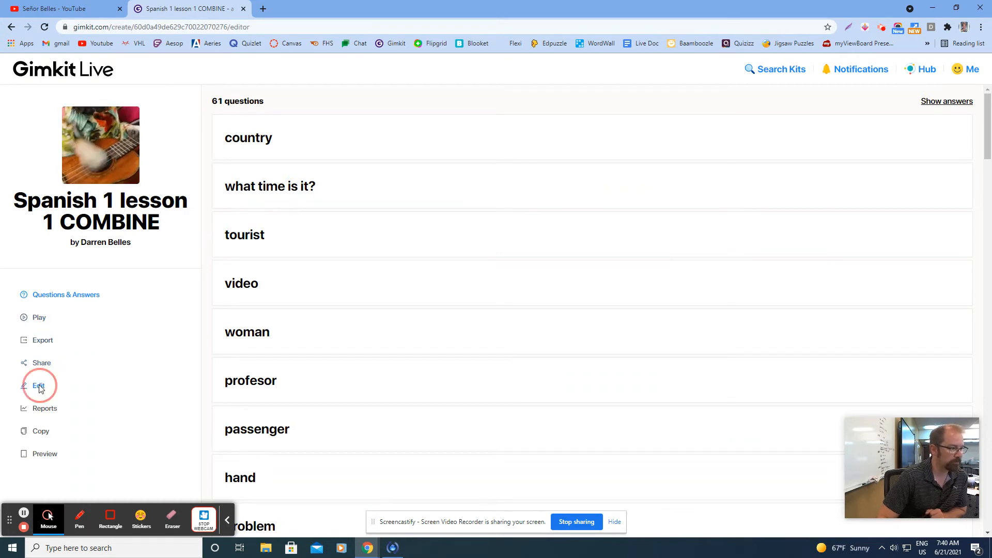
click(39, 386)
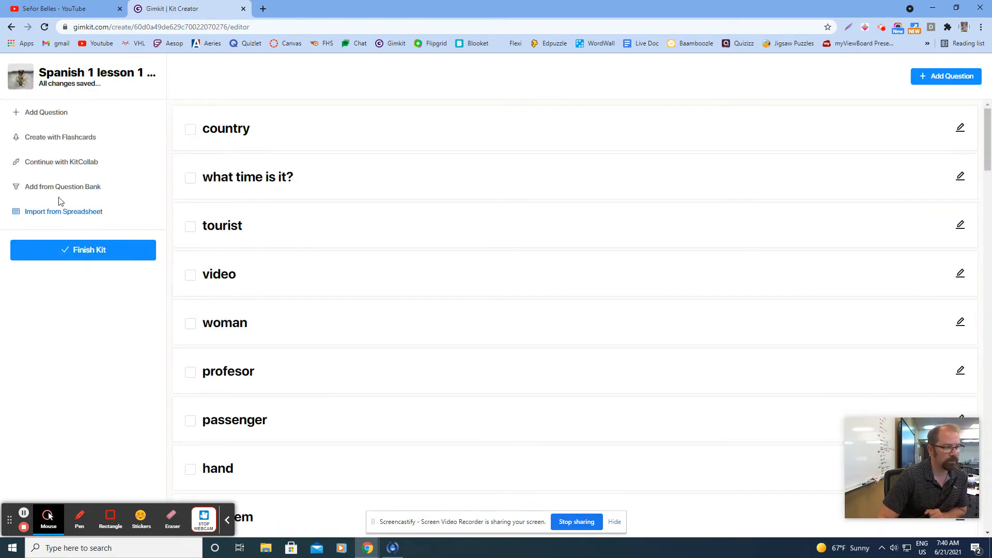
mouse_move(62, 190)
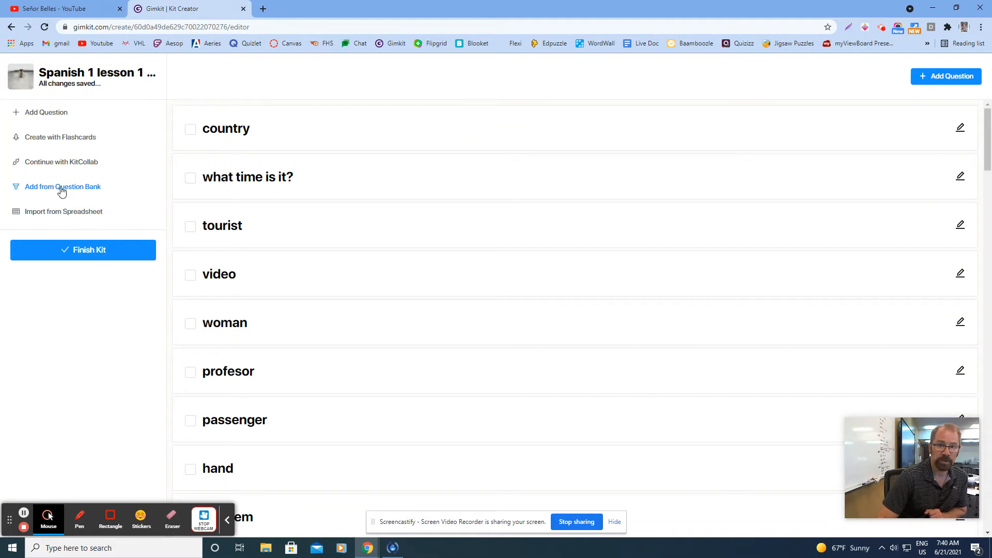
- From My Kits in the question bank, add all questions of 'Descubre 1 Lesson 2 COMBINE'
click(62, 187)
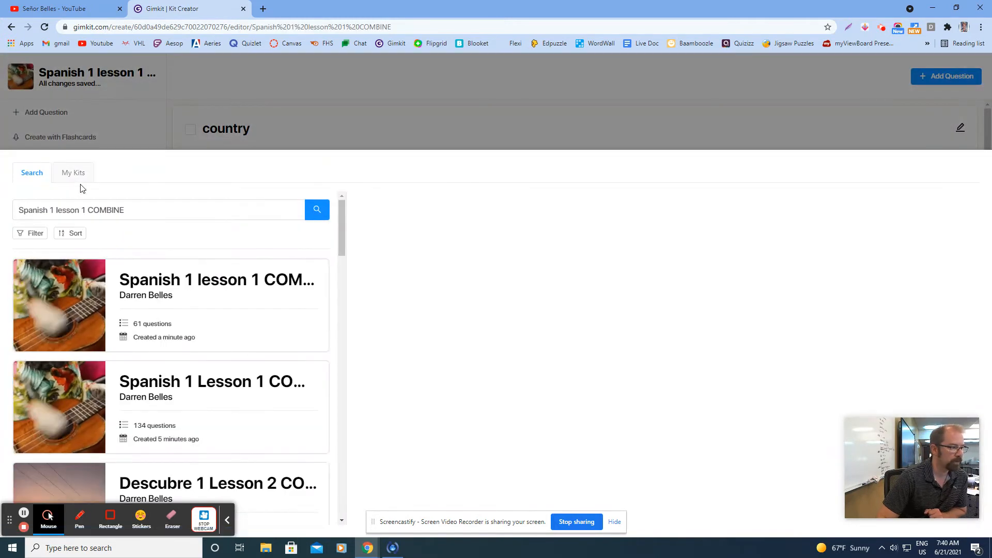
click(74, 173)
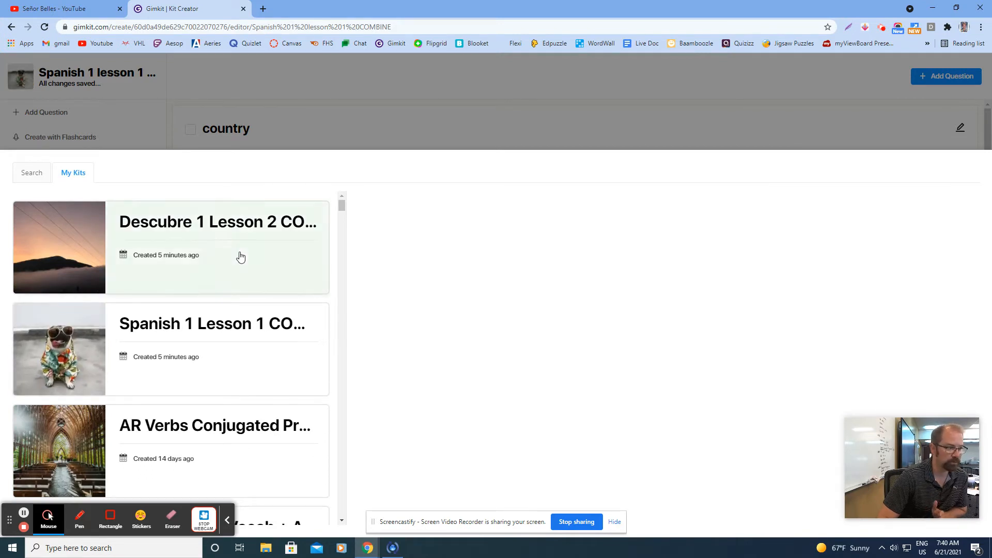
click(219, 247)
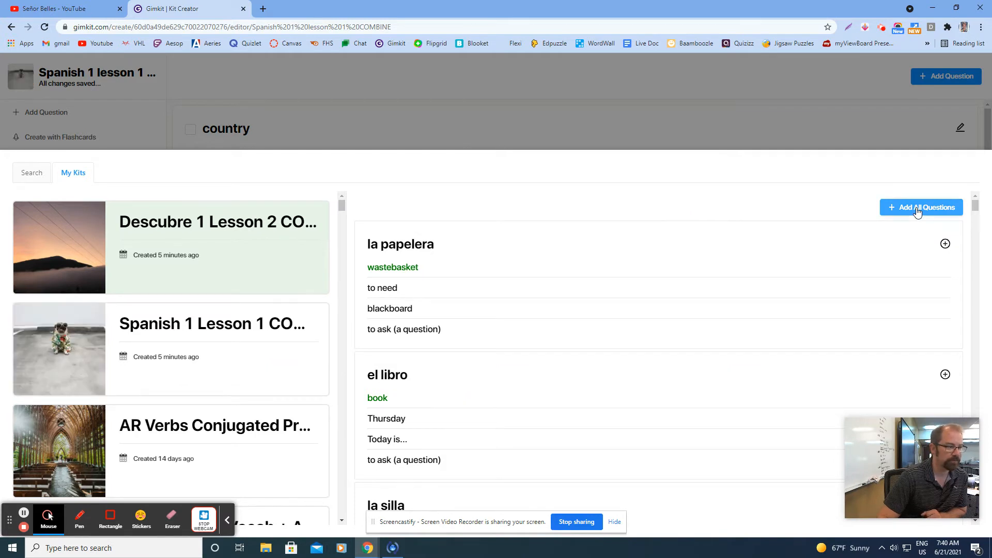
click(921, 207)
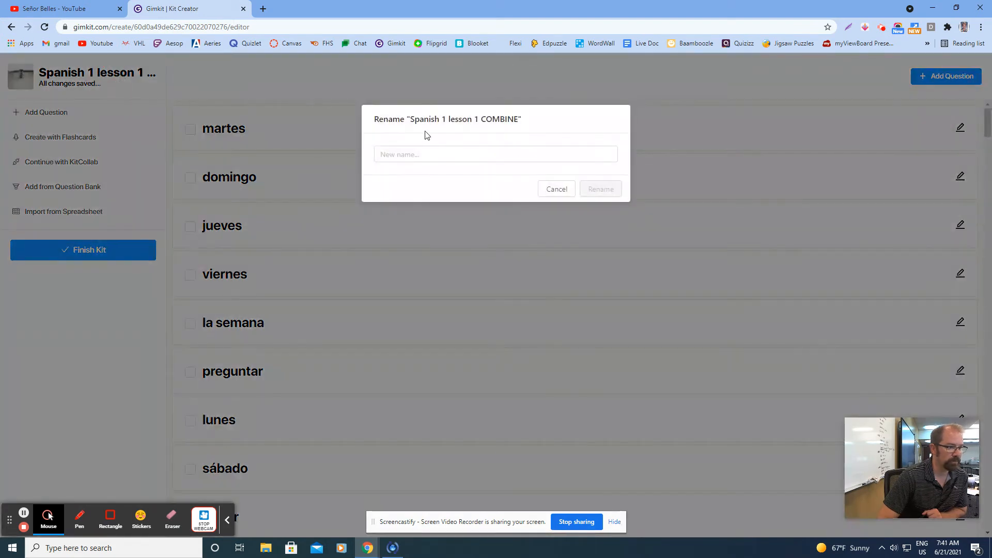
- Rename the merged kit to 'Lesson 1 and 2 COMBINED'
click(495, 154)
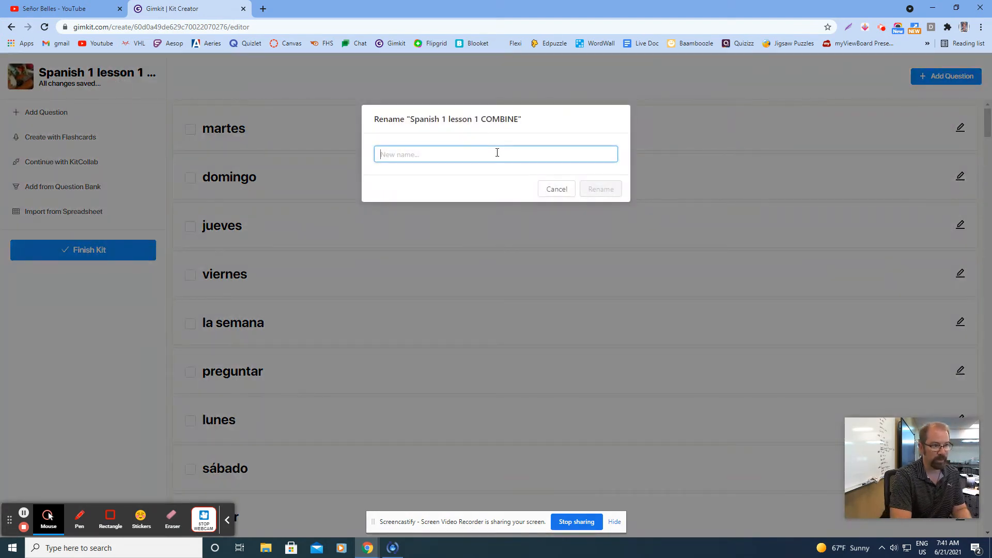
text(L)
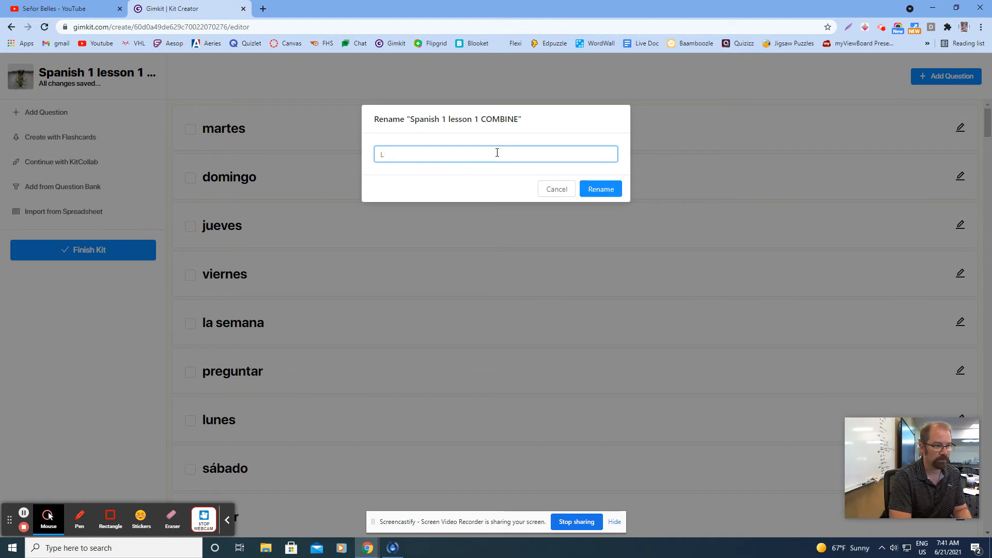
text(esson 1 and 2 CO)
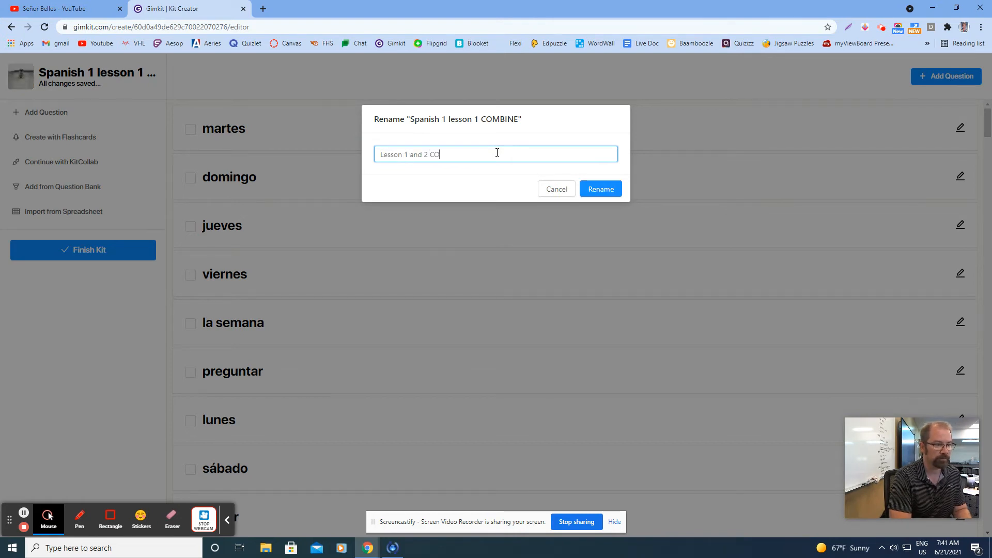
text(MBINED)
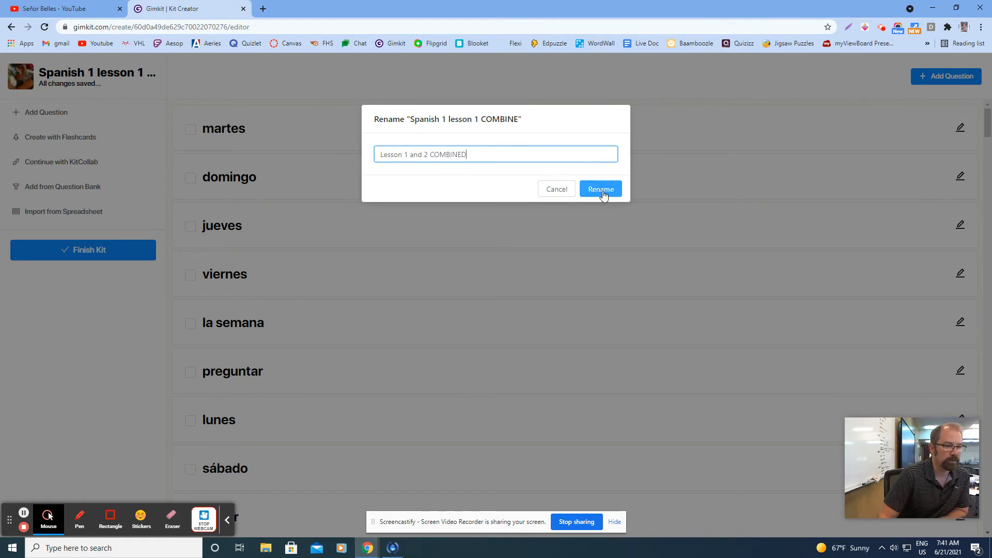
click(600, 188)
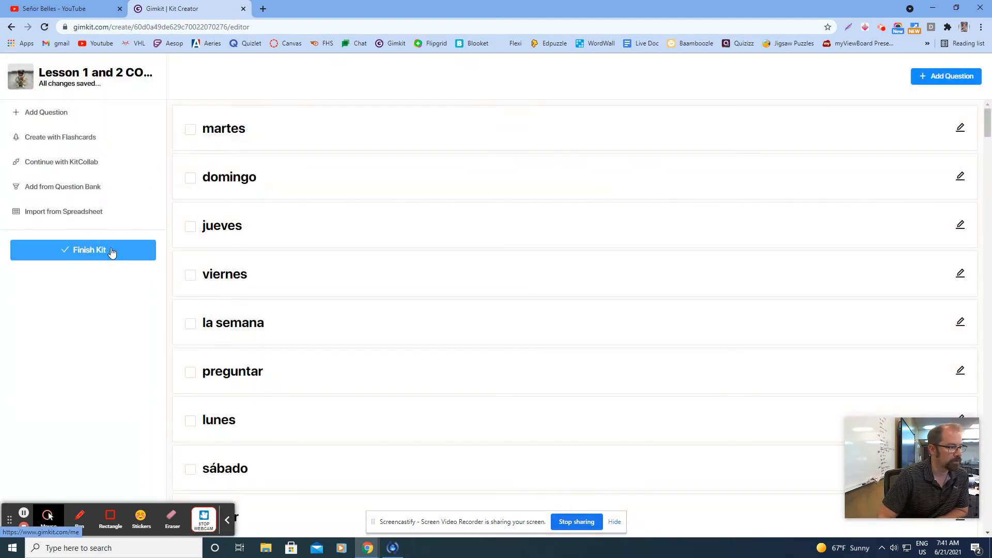
- Finish the kit, return to the kits list and bring up options for the Descubre 1 Lesson 2 kit
click(83, 250)
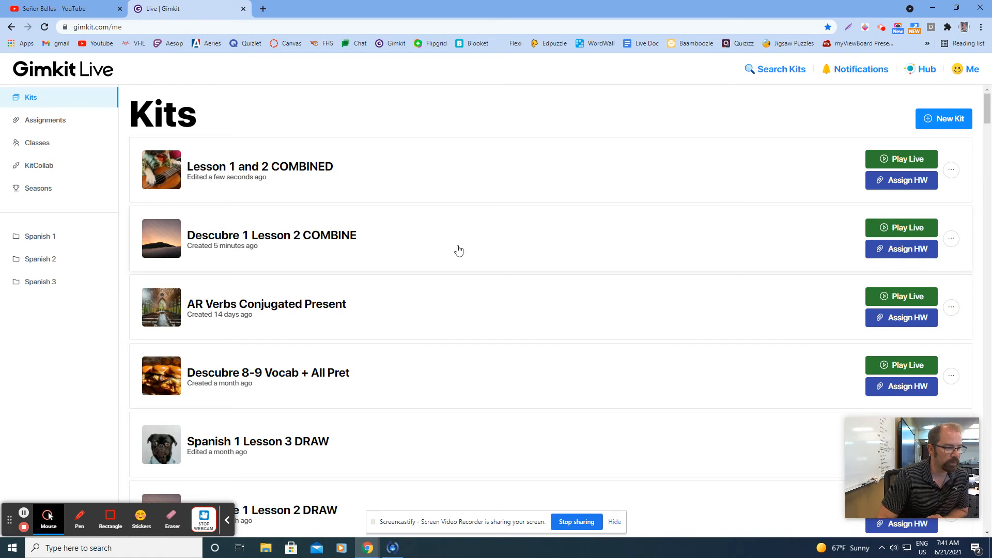
click(951, 239)
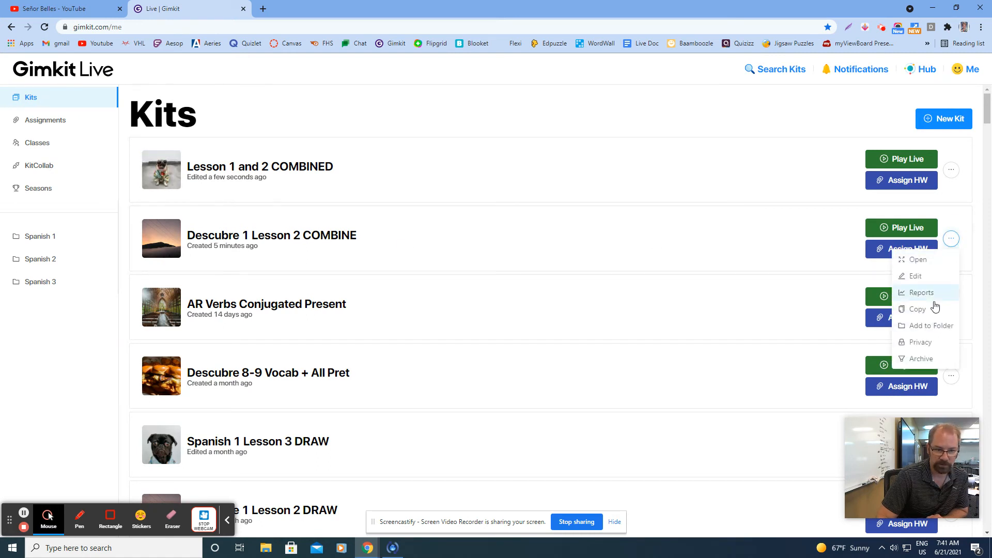